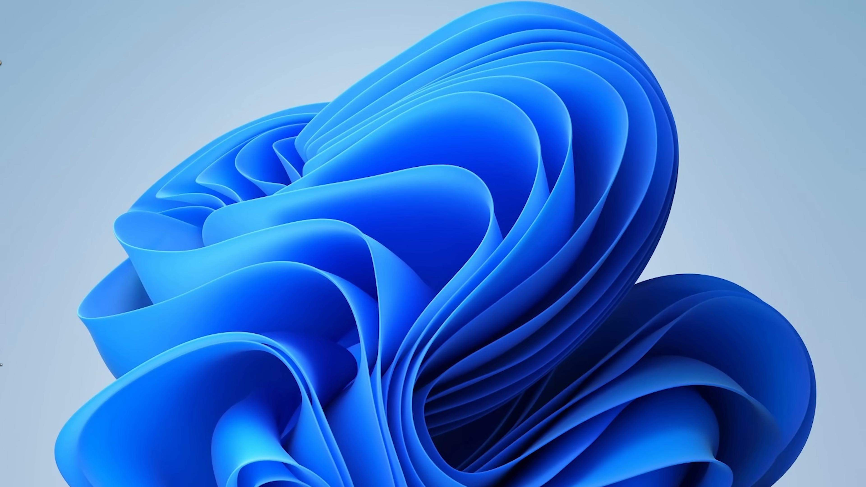
Step: From the untitled document, bring up File > Open to load a file into Docs
{"action": "left_click", "coordinate": [421, 475]}
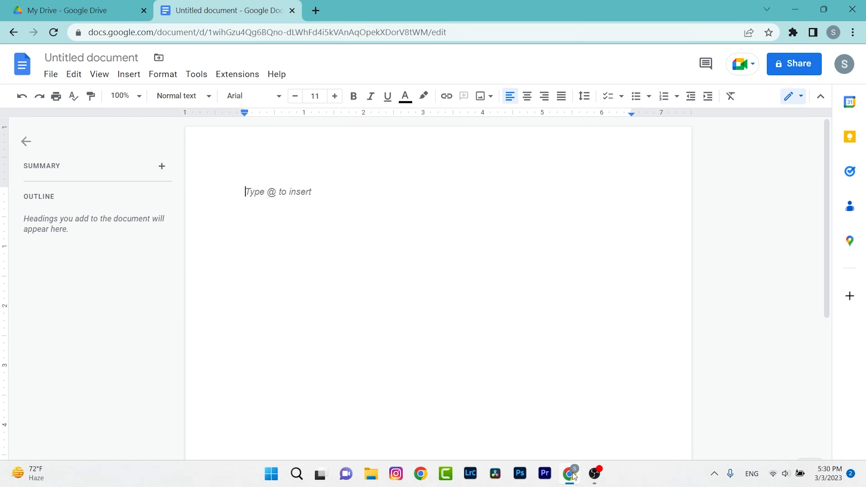
{"action": "left_click", "coordinate": [50, 74]}
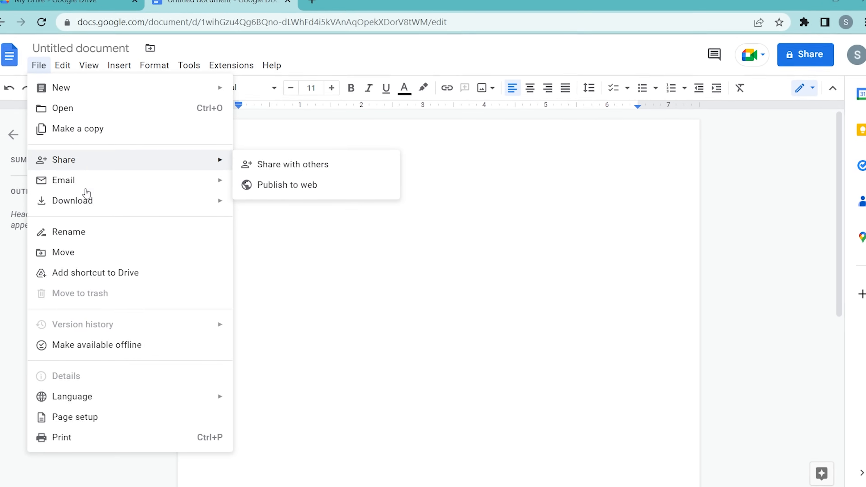
{"action": "left_click", "coordinate": [62, 108]}
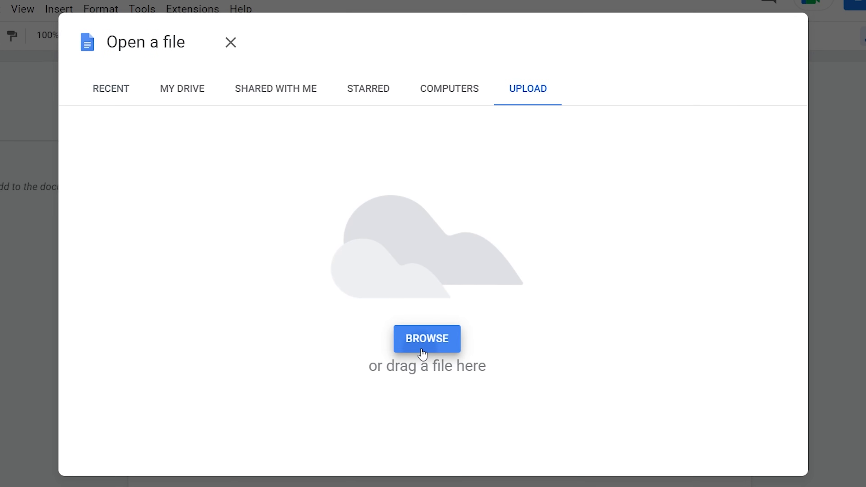
Step: Browse the Desktop and list all file types so the Excel resources PDF appears
{"action": "left_click", "coordinate": [426, 339]}
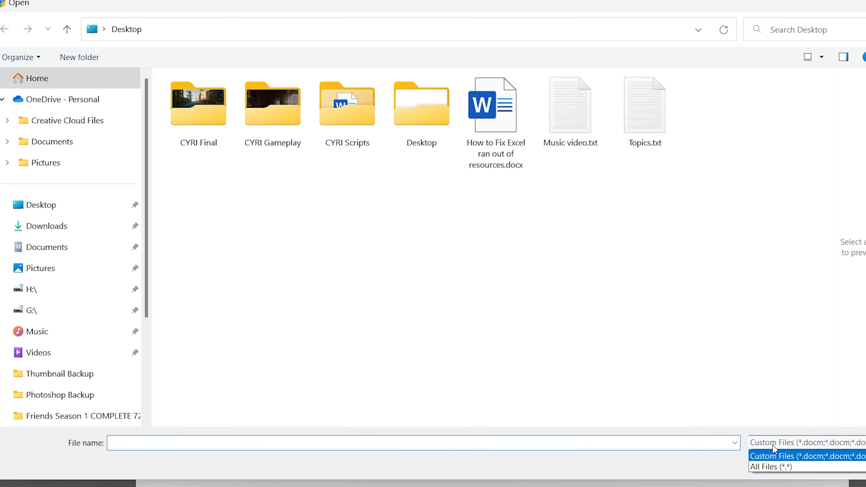
{"action": "left_click", "coordinate": [771, 467]}
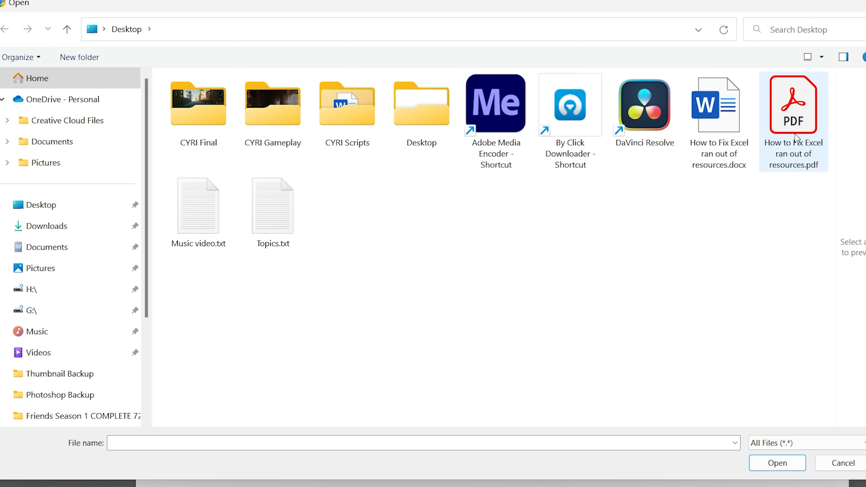
{"action": "mouse_move", "coordinate": [805, 176]}
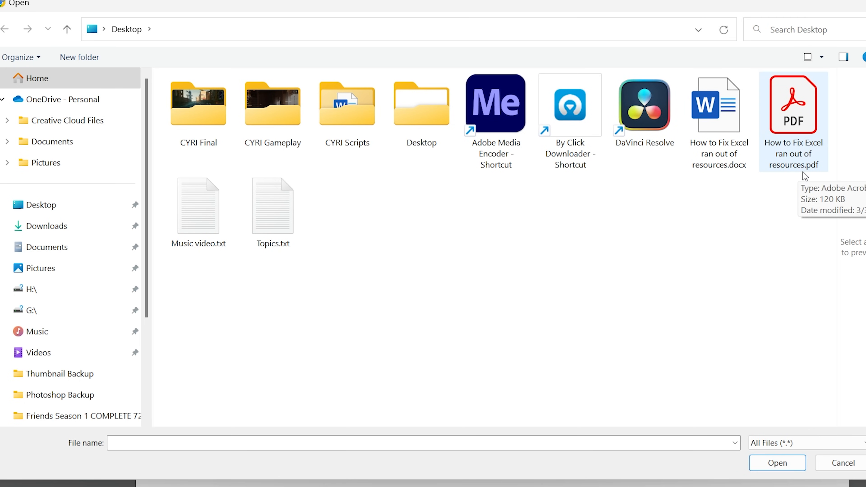
{"action": "mouse_move", "coordinate": [795, 130]}
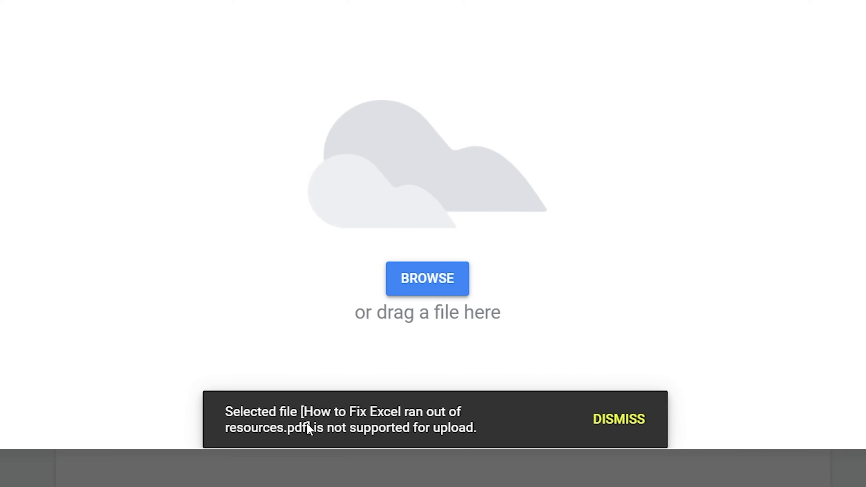
{"action": "mouse_move", "coordinate": [345, 418]}
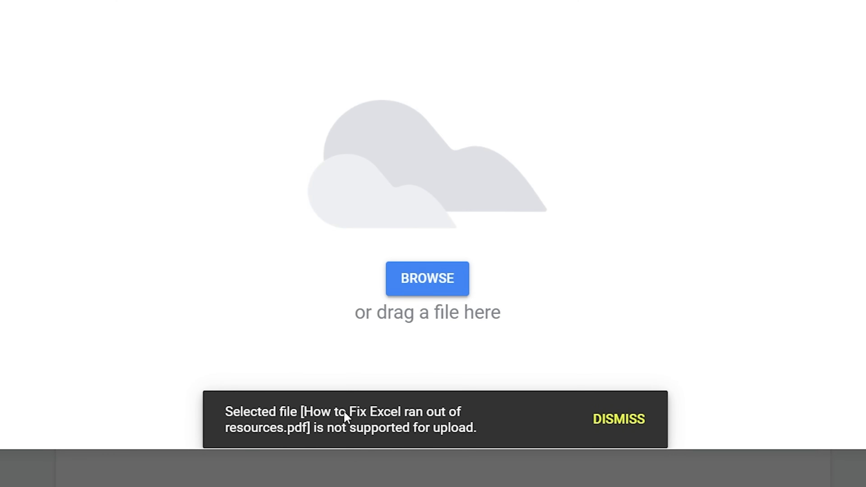
{"action": "mouse_move", "coordinate": [423, 425]}
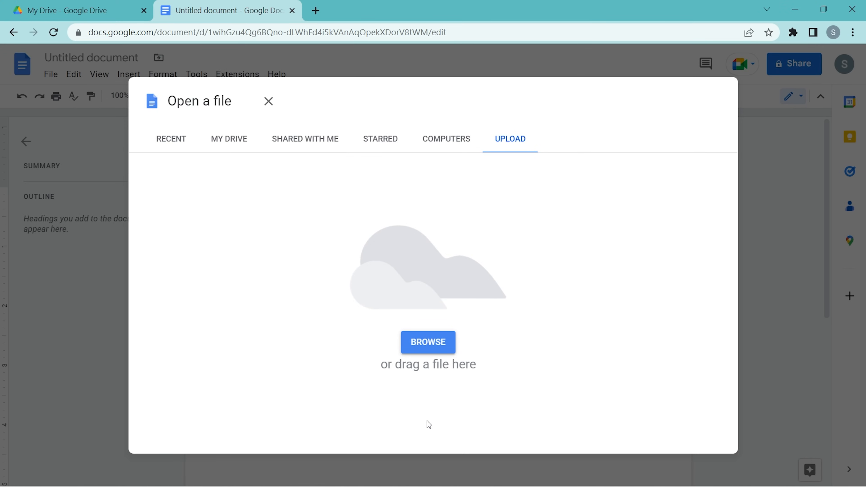
{"action": "mouse_move", "coordinate": [428, 405]}
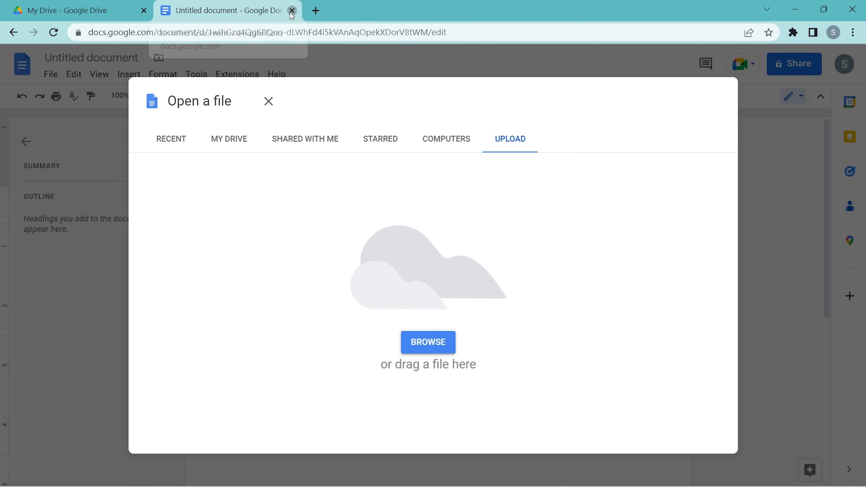
Step: Close the untitled document and start a single-file upload from Drive's New menu
{"action": "left_click", "coordinate": [293, 10]}
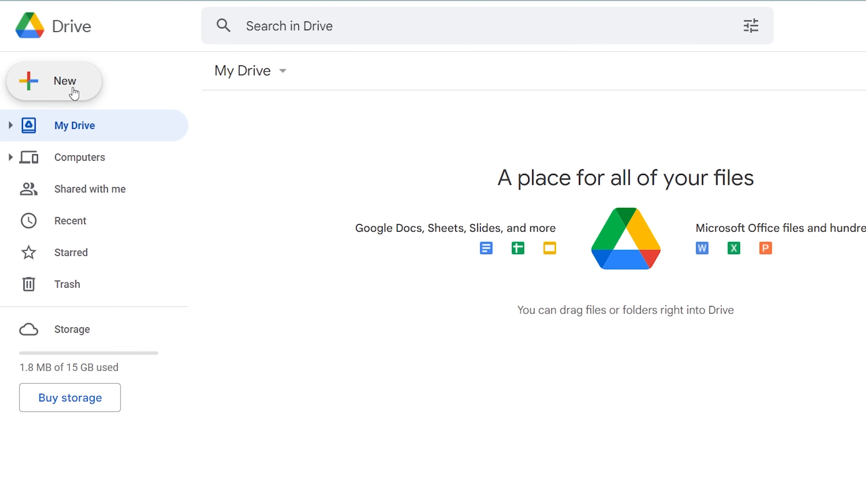
{"action": "left_click", "coordinate": [54, 81]}
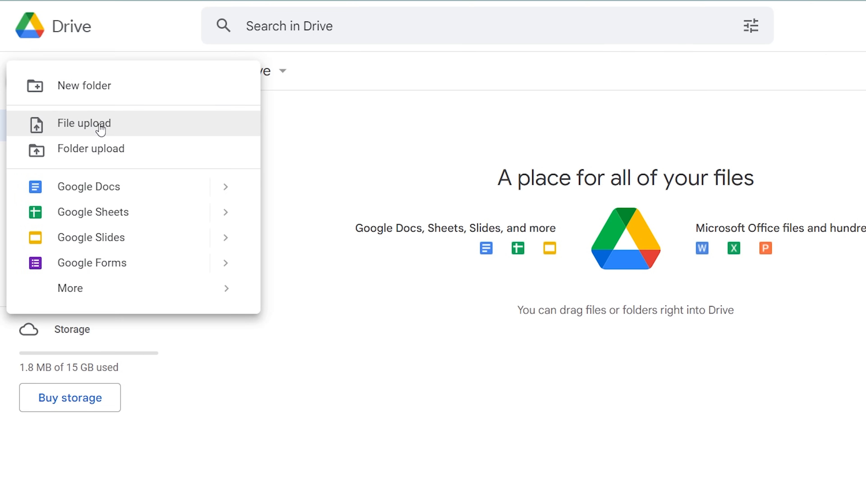
{"action": "left_click", "coordinate": [84, 123]}
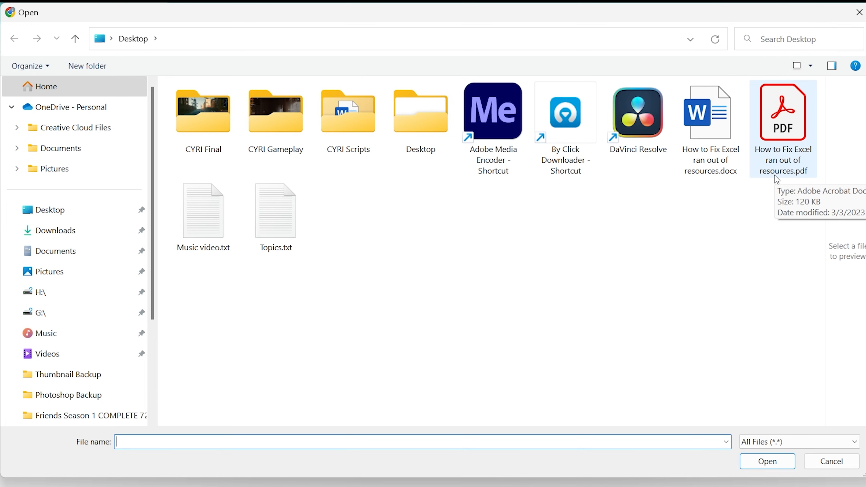
Step: Upload 'How to Fix Excel ran out of resources.pdf' from the Desktop to Drive
{"action": "left_click", "coordinate": [783, 113]}
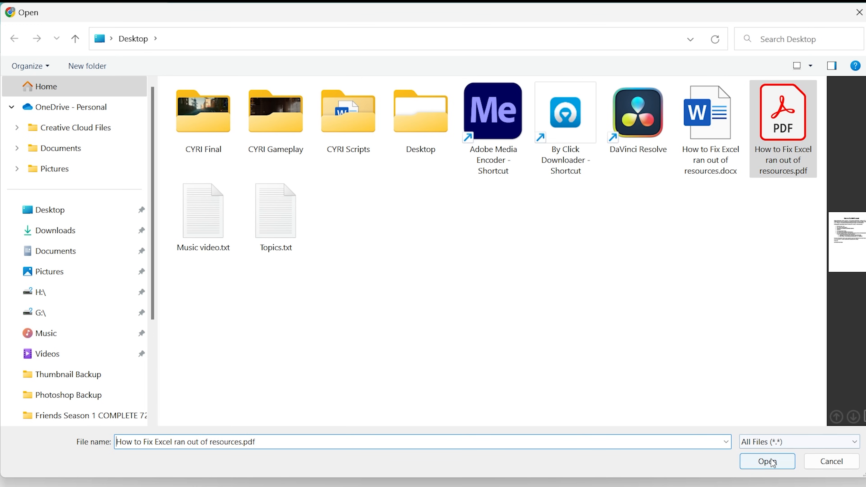
{"action": "left_click", "coordinate": [768, 462]}
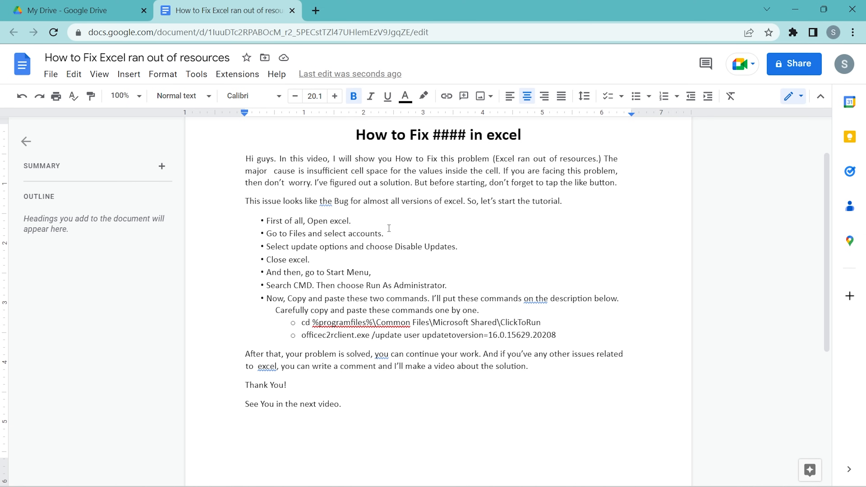
{"action": "left_click", "coordinate": [77, 10]}
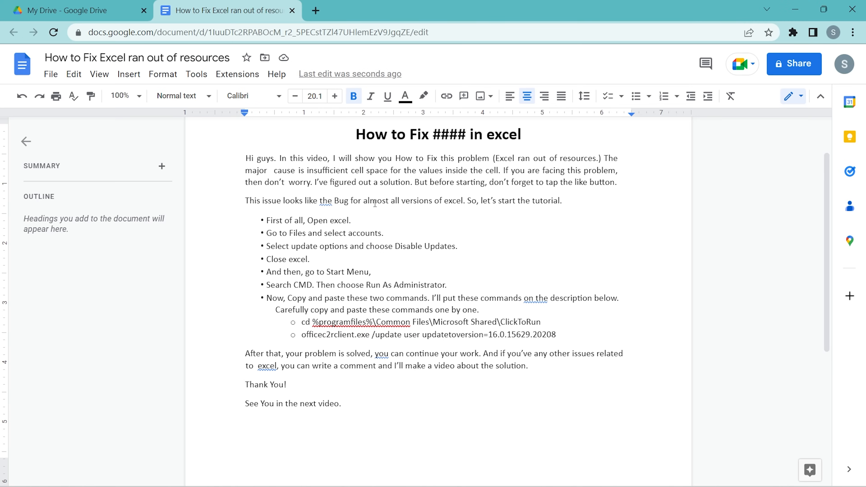
{"action": "left_click", "coordinate": [356, 134]}
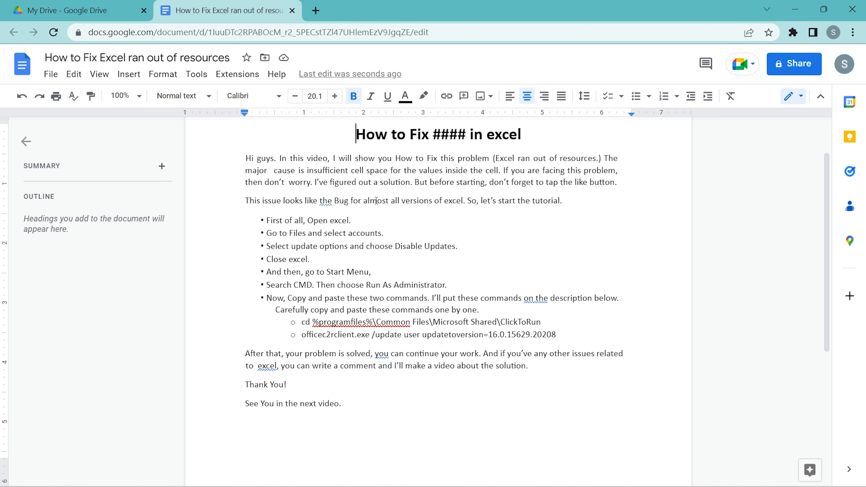